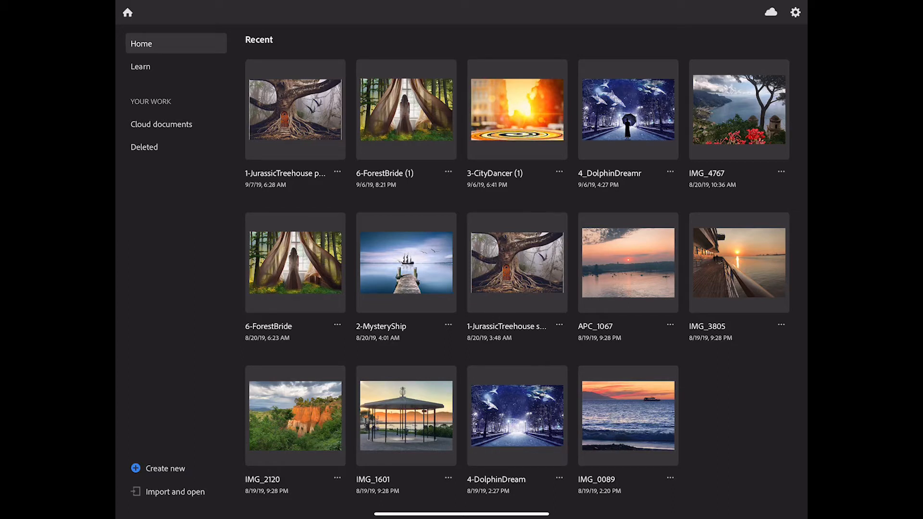
{"action": "mouse_move", "coordinate": [165, 468]}
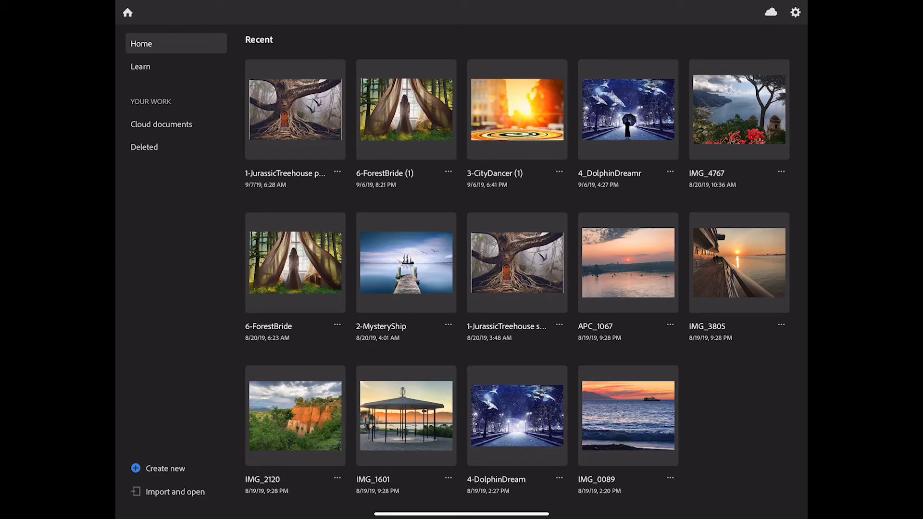
{"action": "mouse_move", "coordinate": [175, 491]}
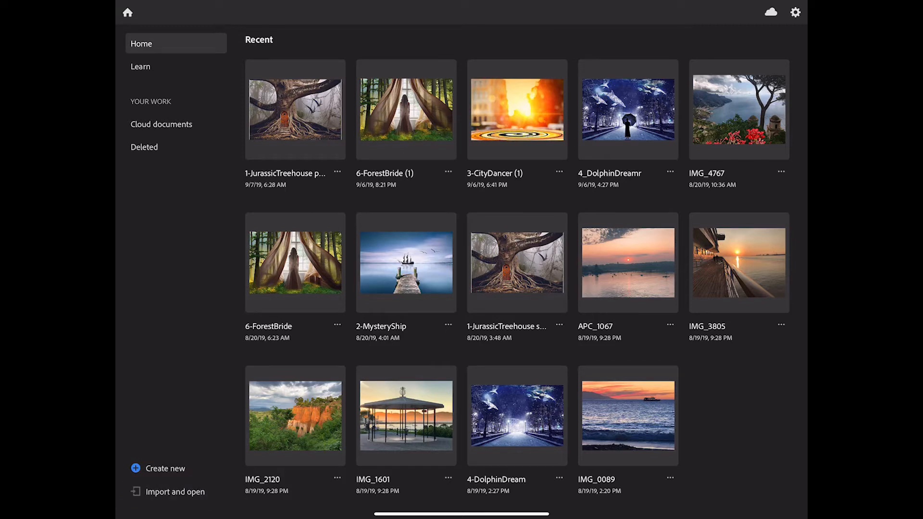
Open the 3-CityDancer (1) document from the Cloud documents list.
{"action": "left_click", "coordinate": [175, 491]}
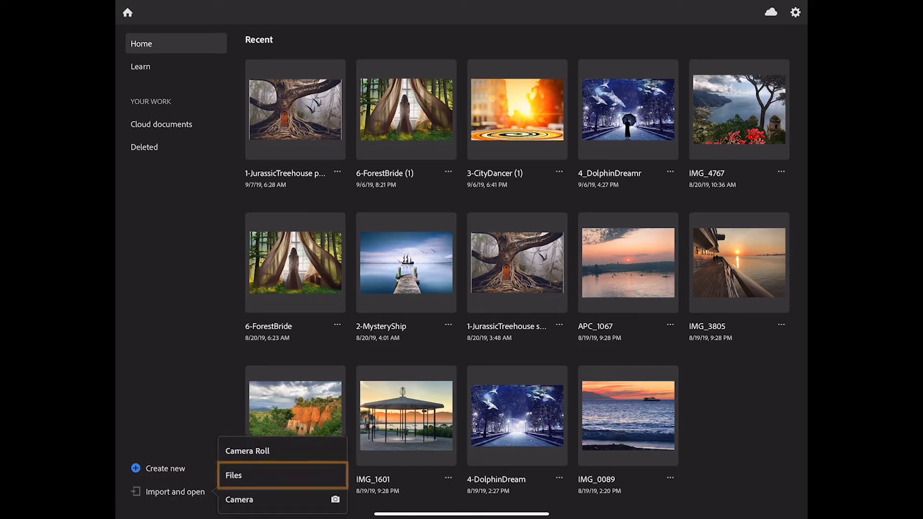
{"action": "mouse_move", "coordinate": [239, 499]}
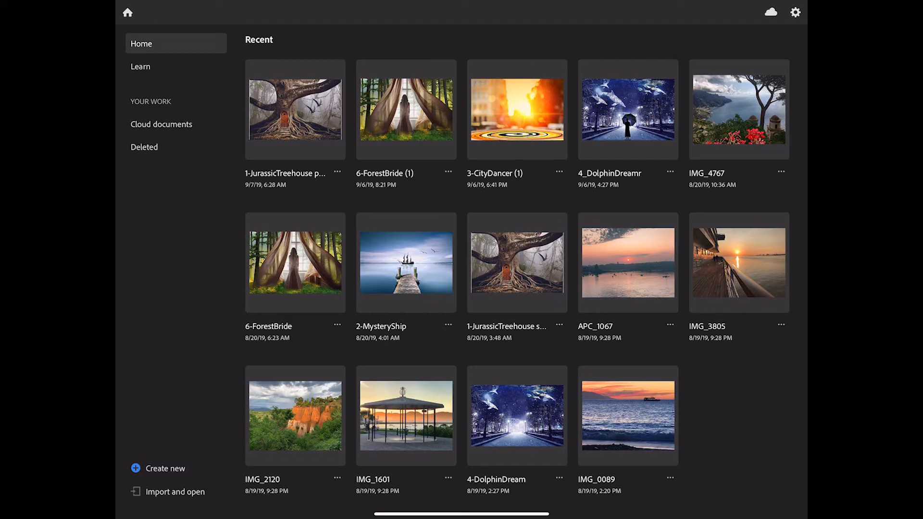
{"action": "left_click", "coordinate": [162, 124]}
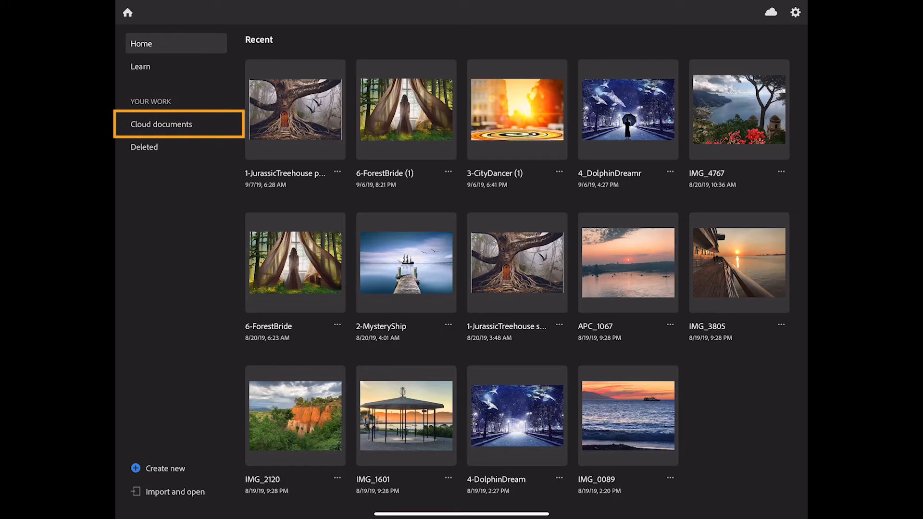
{"action": "left_click", "coordinate": [162, 124]}
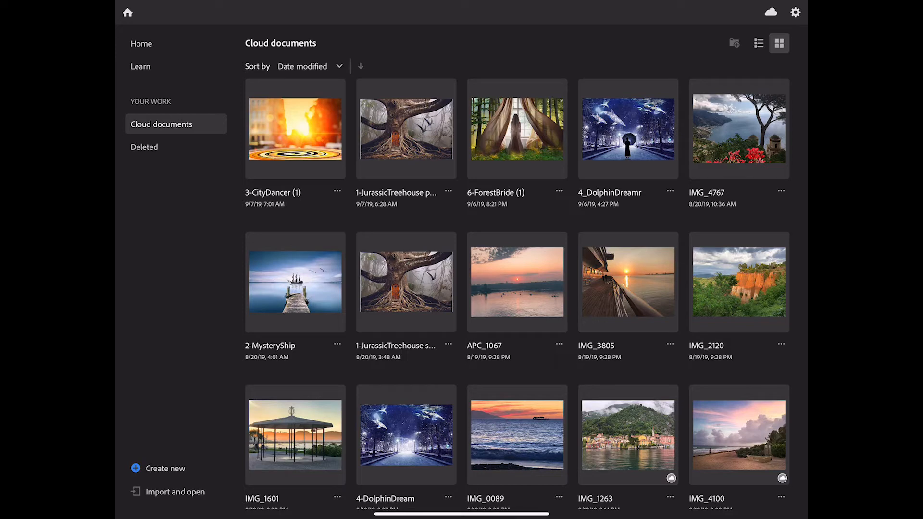
{"action": "double_click", "coordinate": [295, 129]}
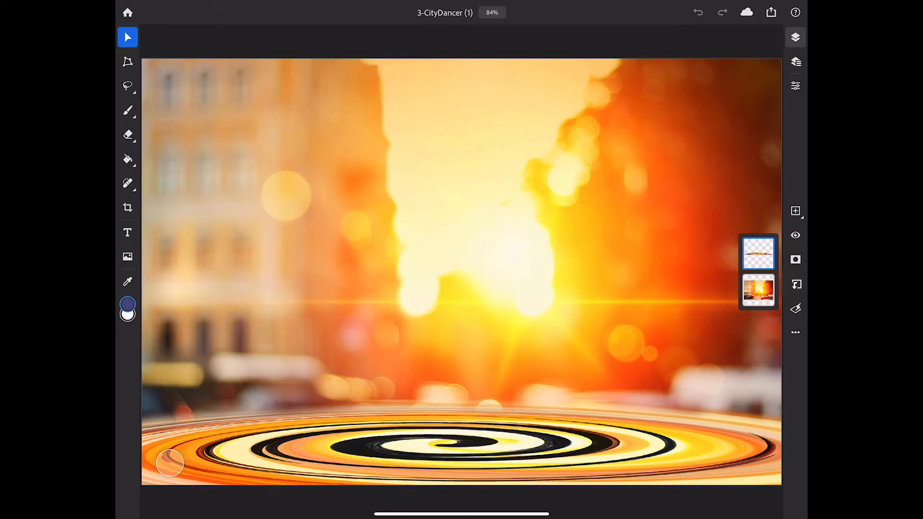
Place the dancer photo from Camera Roll's All Photos as a new layer.
{"action": "left_click", "coordinate": [127, 257]}
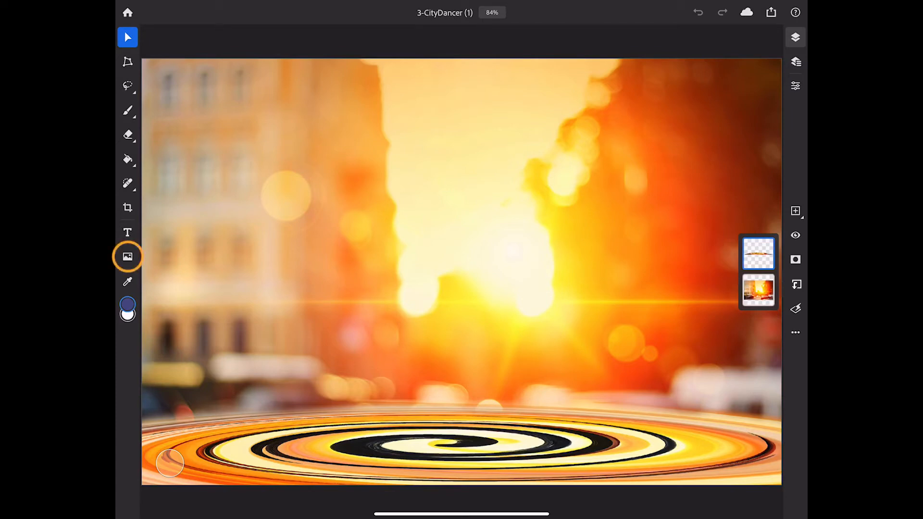
{"action": "left_click", "coordinate": [127, 257]}
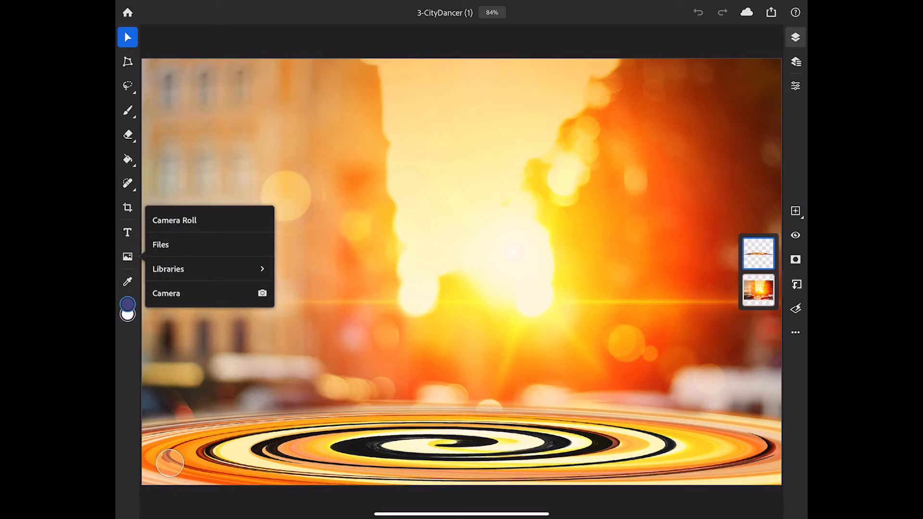
{"action": "left_click", "coordinate": [174, 220]}
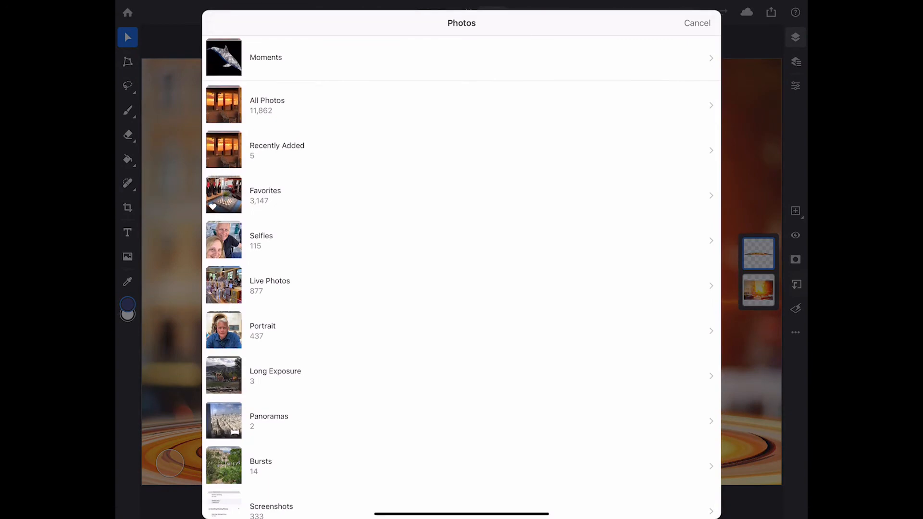
{"action": "left_click", "coordinate": [267, 105]}
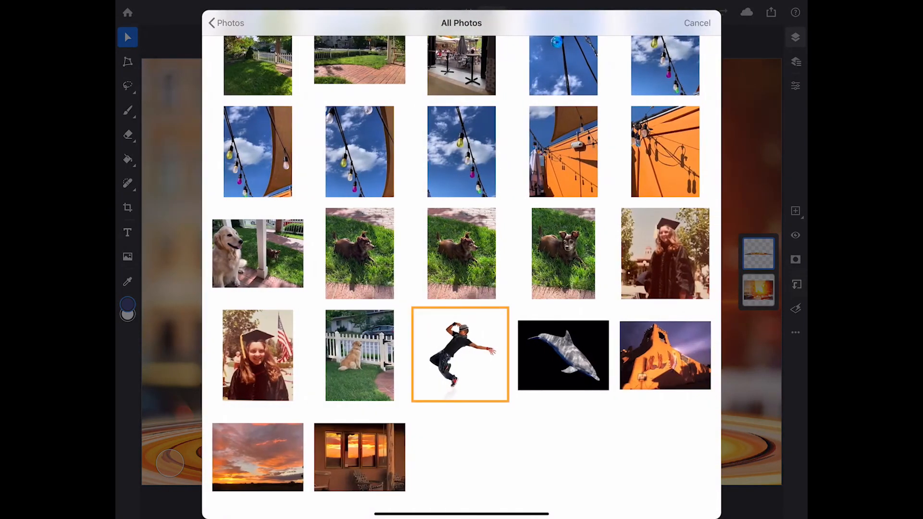
{"action": "left_click", "coordinate": [461, 354]}
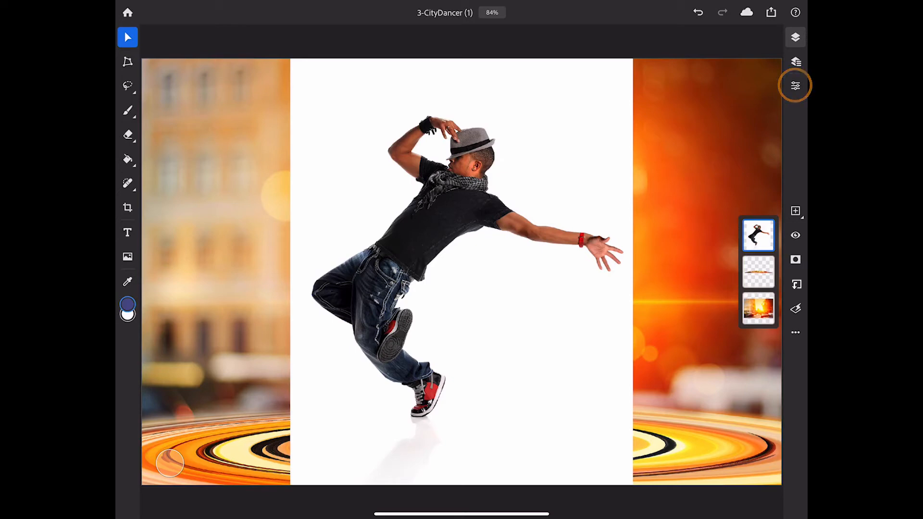
Set the dancer layer's blend mode to Multiply in Layer Properties.
{"action": "left_click", "coordinate": [795, 86]}
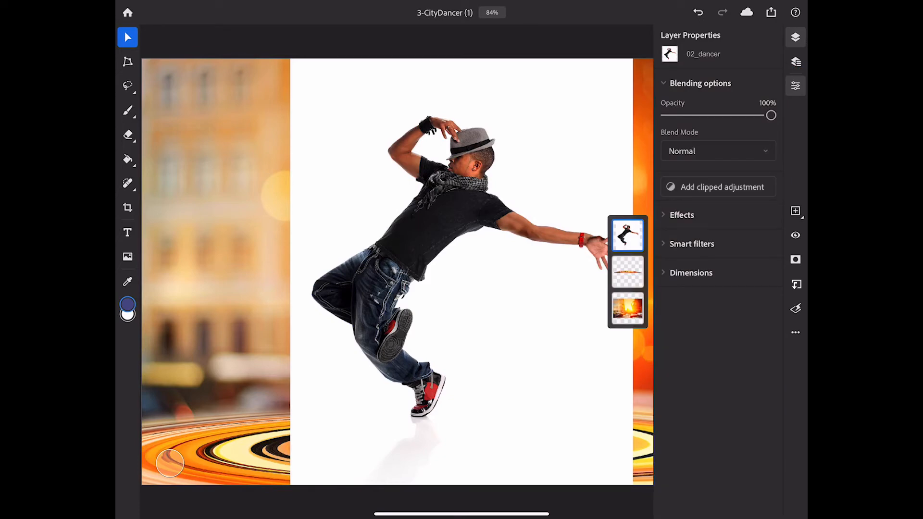
{"action": "left_click", "coordinate": [718, 151]}
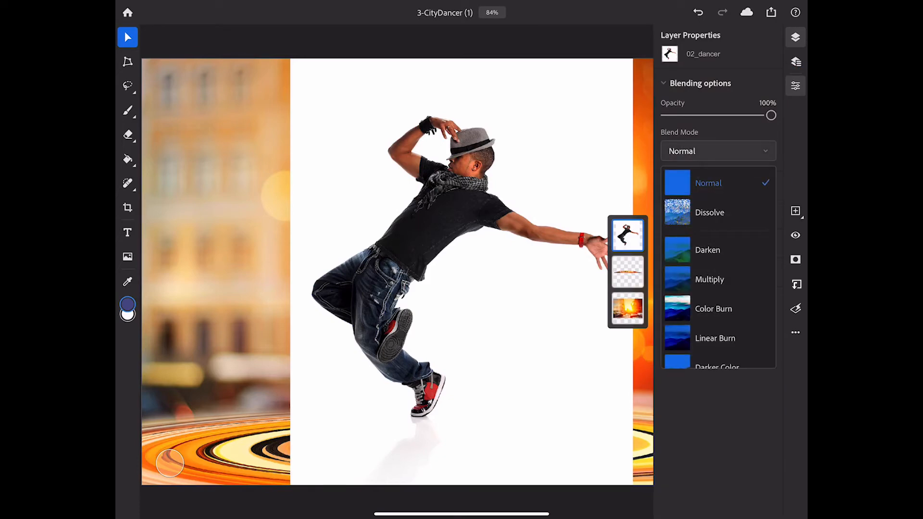
{"action": "left_click", "coordinate": [710, 279]}
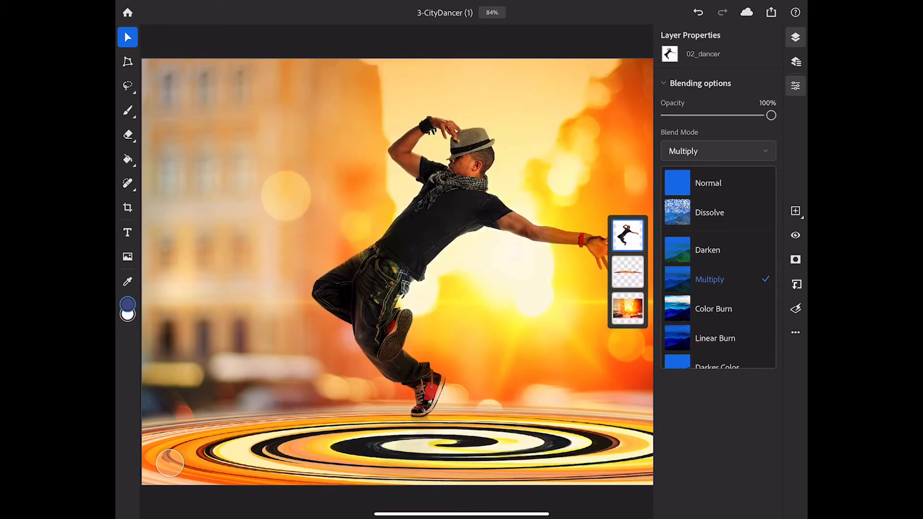
{"action": "left_click", "coordinate": [709, 150]}
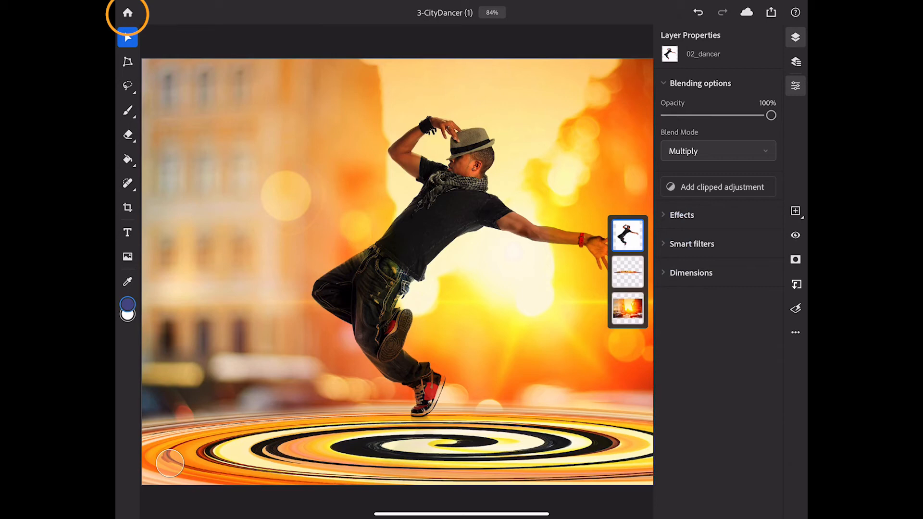
Return home and delete the IMG_4100 cloud document.
{"action": "left_click", "coordinate": [127, 12]}
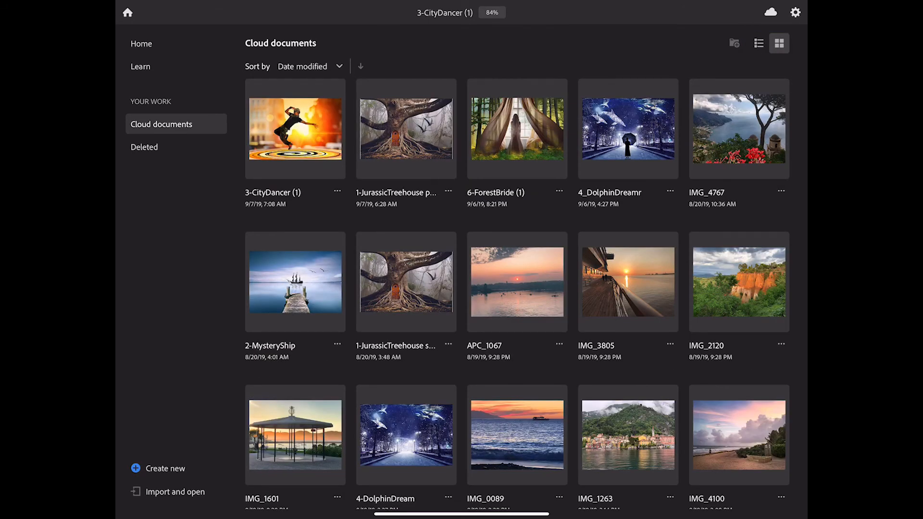
{"action": "left_click", "coordinate": [309, 66]}
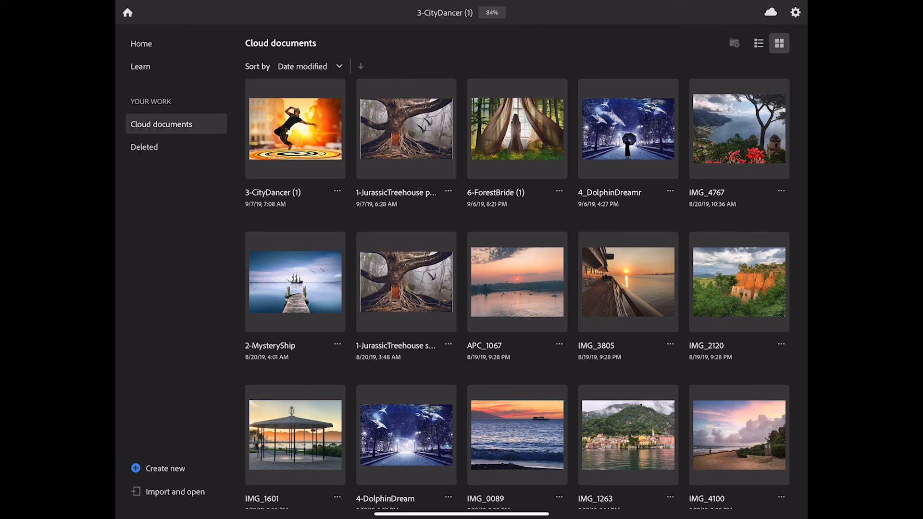
{"action": "left_click", "coordinate": [782, 497]}
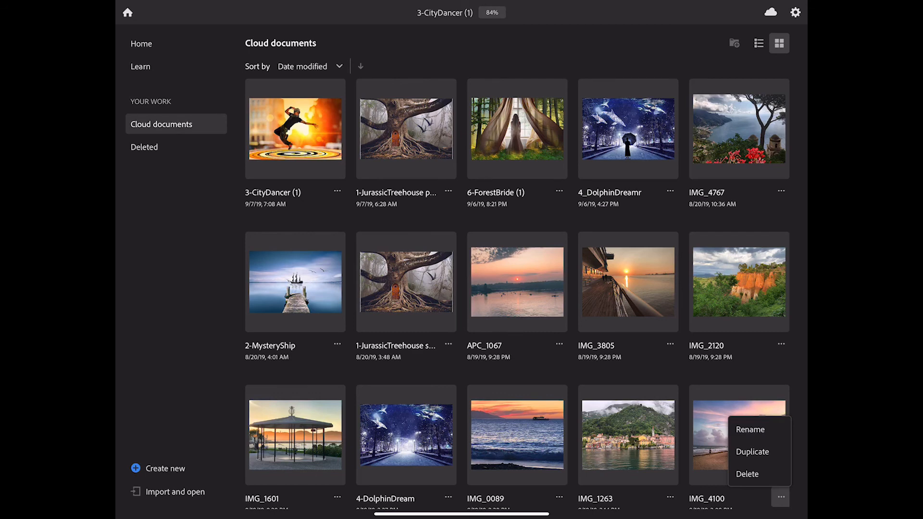
{"action": "left_click", "coordinate": [746, 474]}
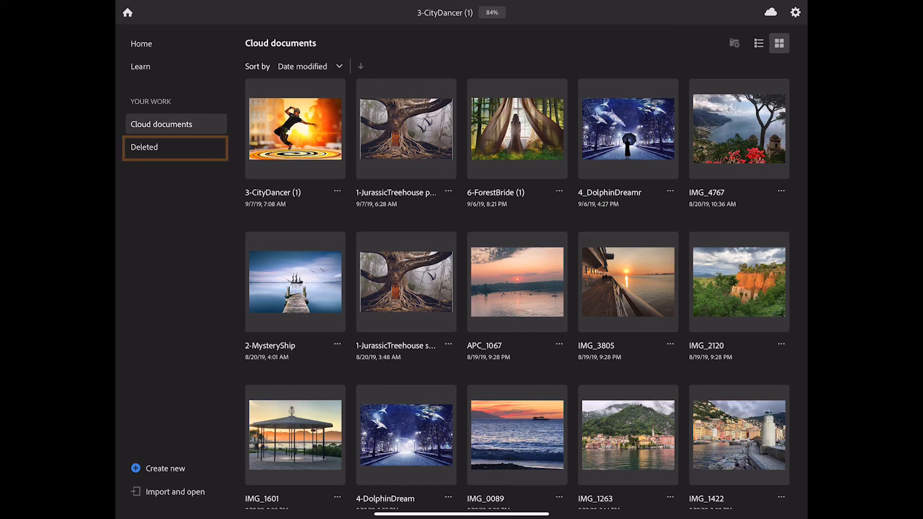
Restore IMG_4100 from Deleted and return to Cloud documents.
{"action": "left_click", "coordinate": [145, 147]}
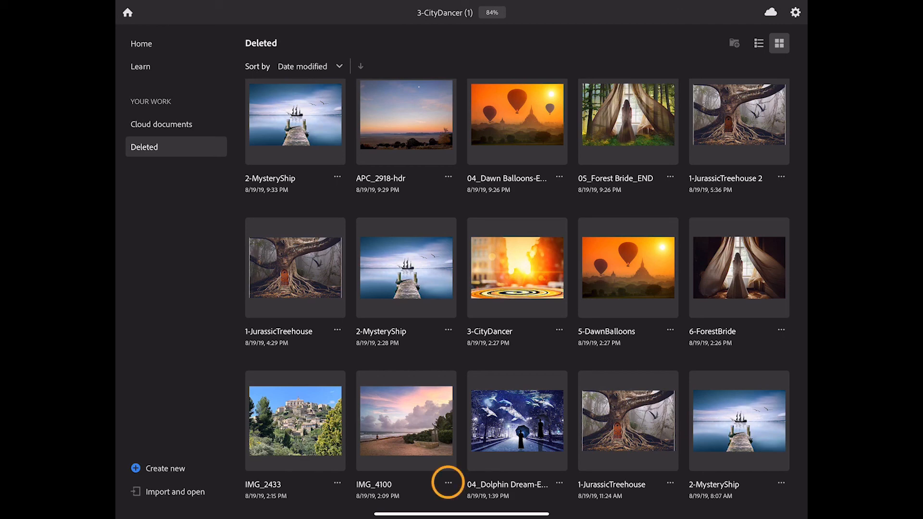
{"action": "left_click", "coordinate": [448, 483]}
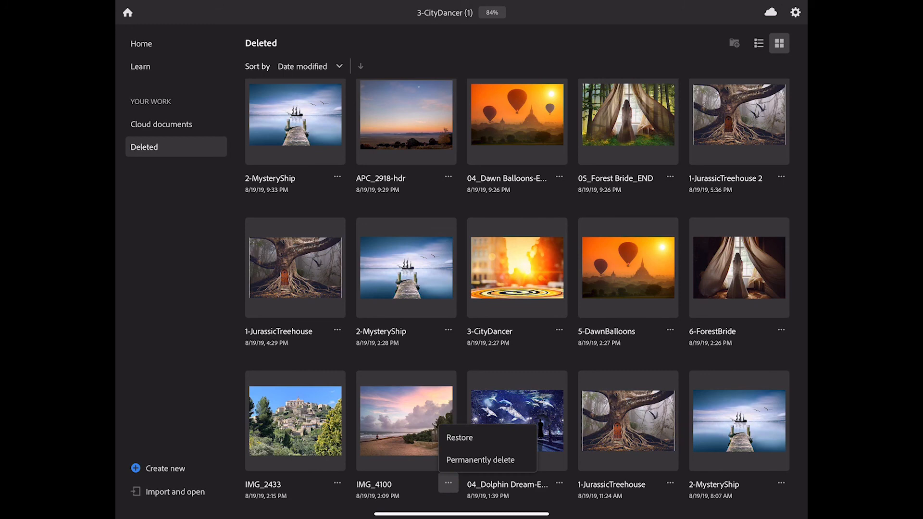
{"action": "left_click", "coordinate": [448, 483]}
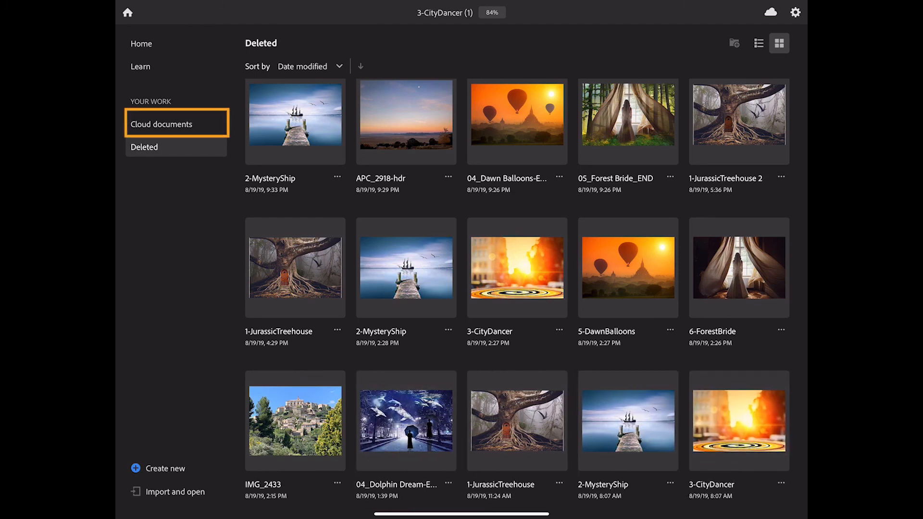
{"action": "left_click", "coordinate": [162, 124]}
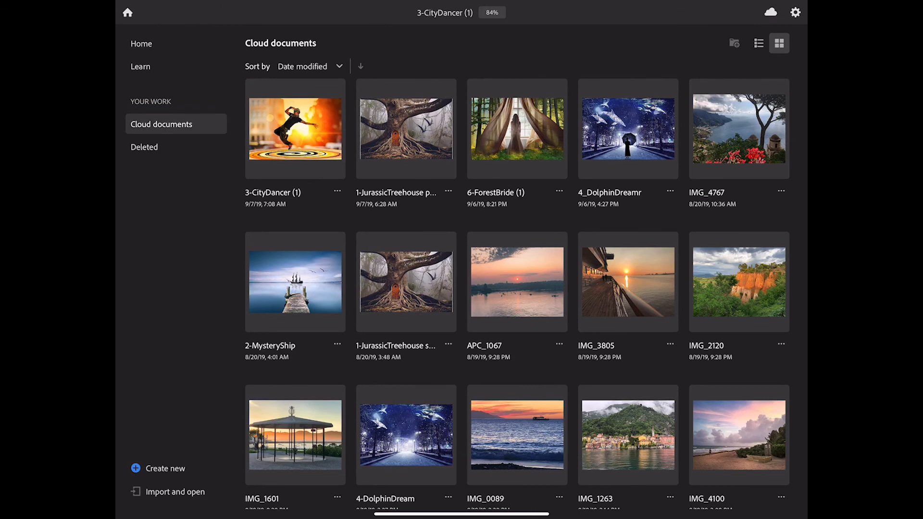
{"action": "left_click", "coordinate": [739, 434]}
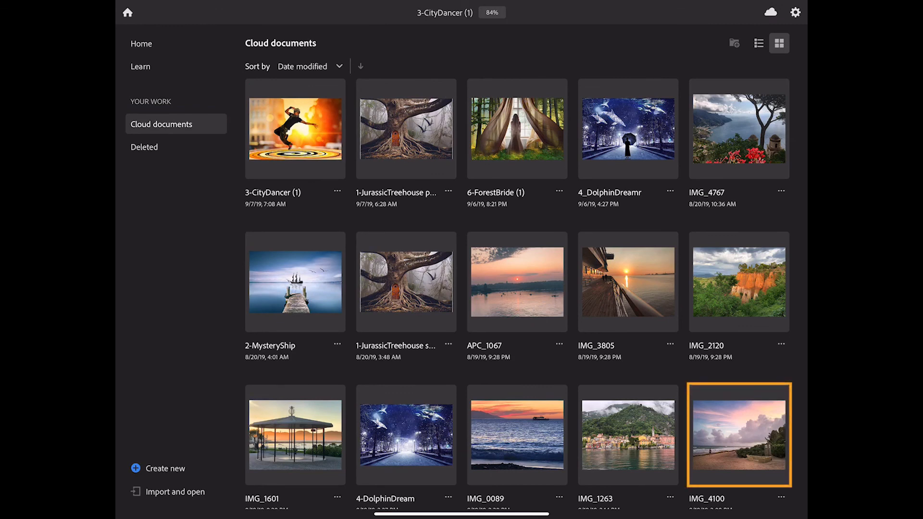